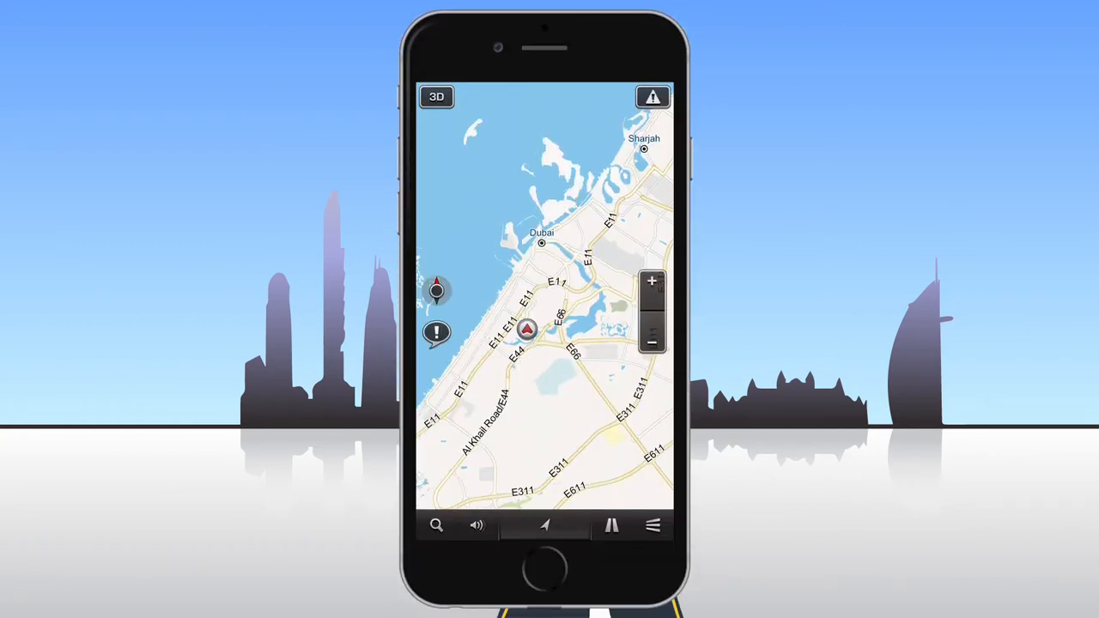
# - Show the nearby-places search page from the map's magnifier icon
pyautogui.click(436, 525)
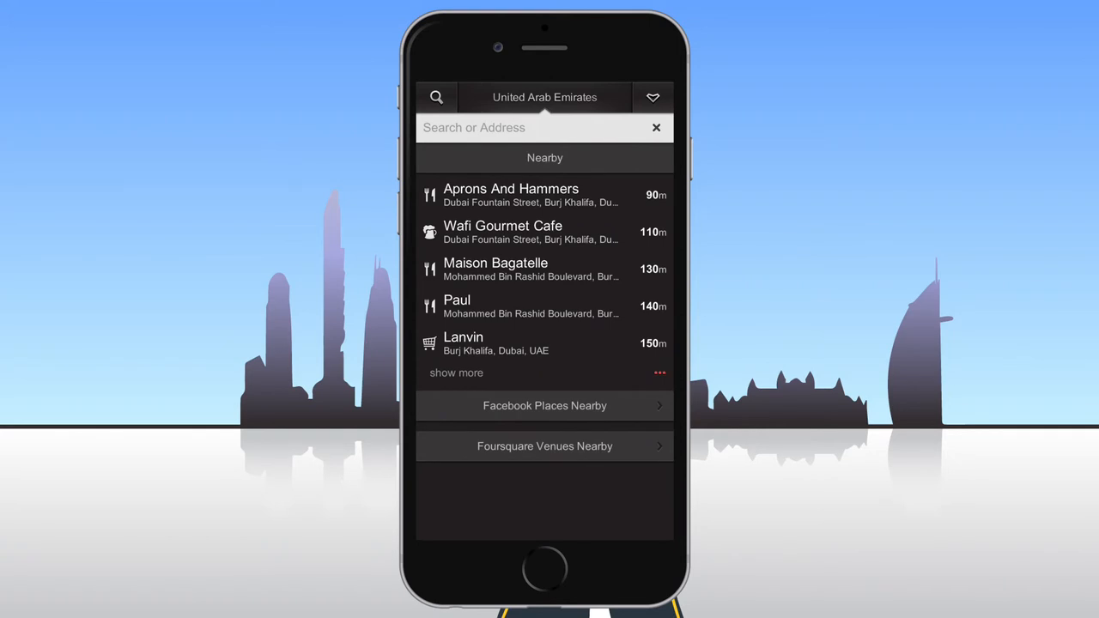
# - Search for Burj Al Arab, then Hotel, then run a search for Cinema
pyautogui.click(456, 372)
pyautogui.write('Burj Al Arab')
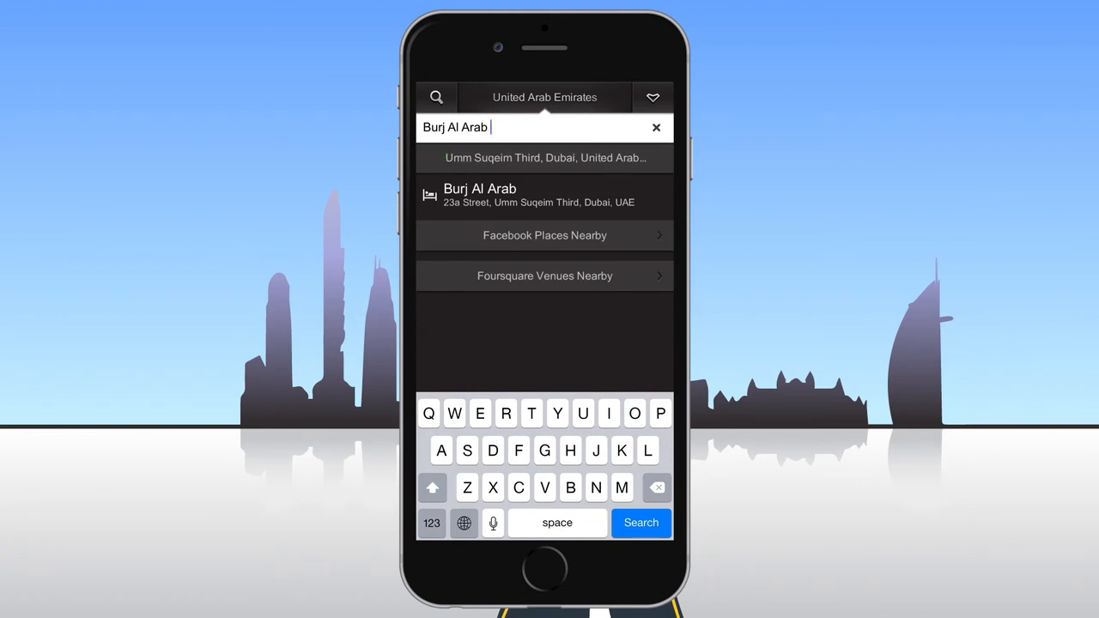
pyautogui.click(656, 127)
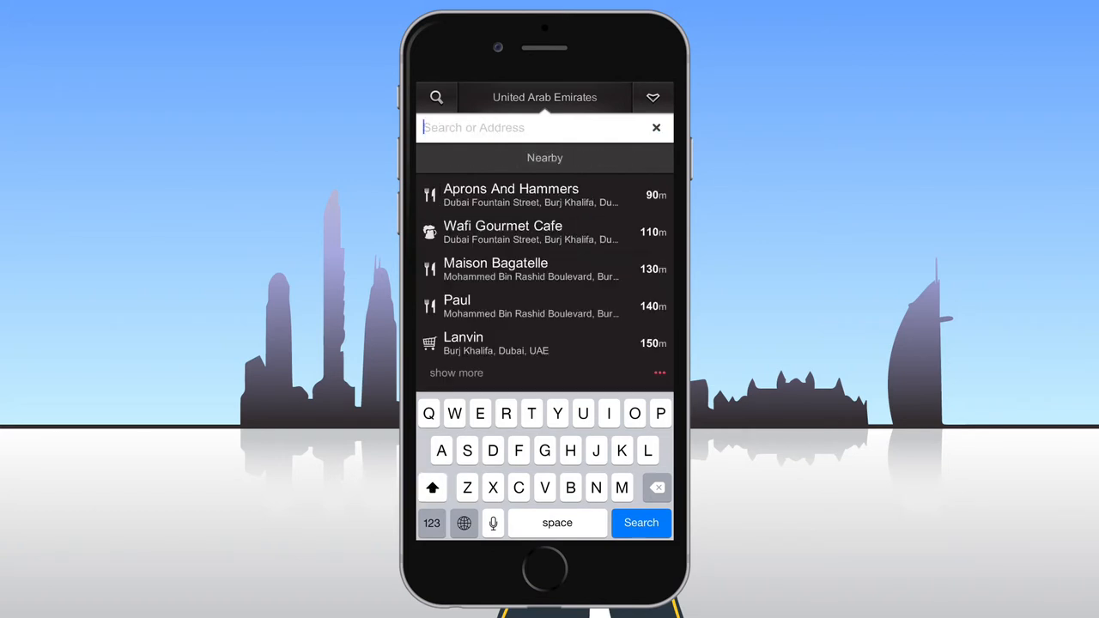
pyautogui.write('Hotel')
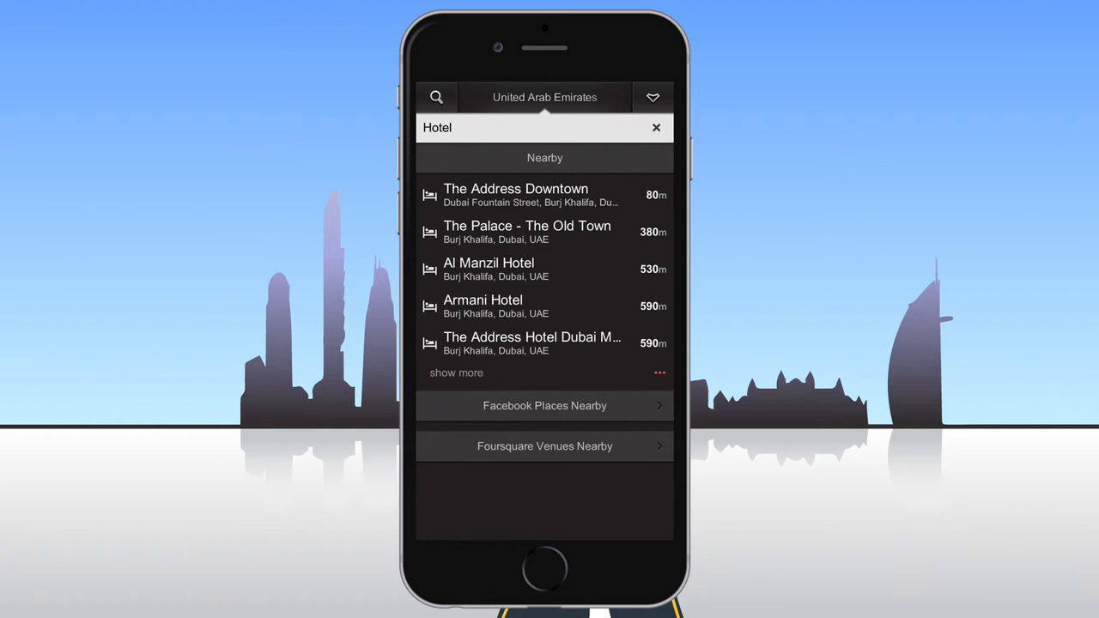
pyautogui.click(656, 127)
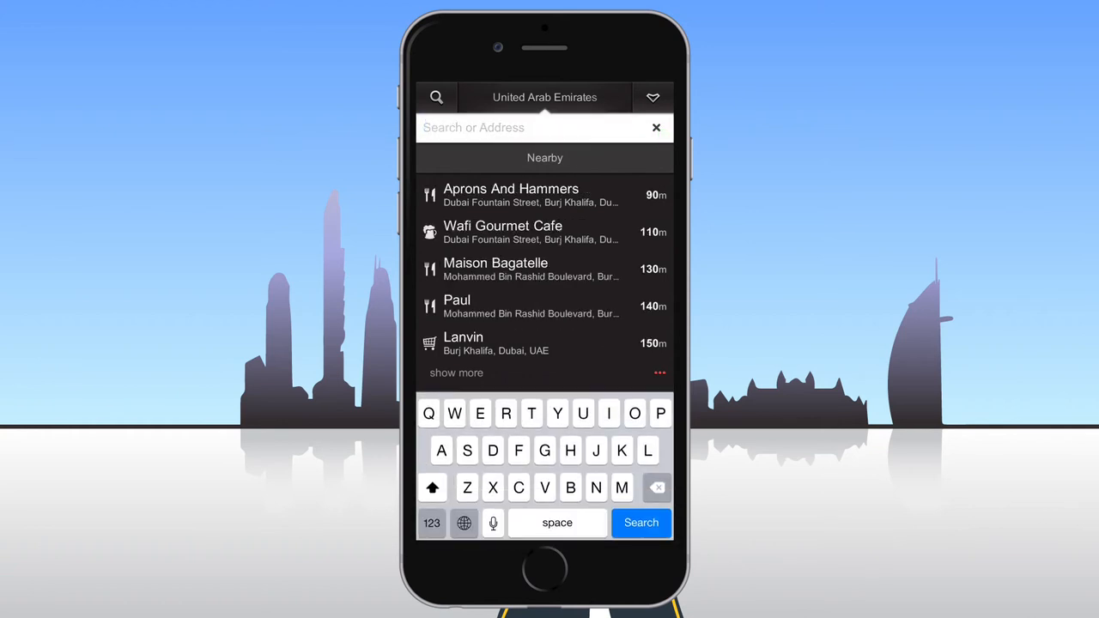
pyautogui.write('Cinema')
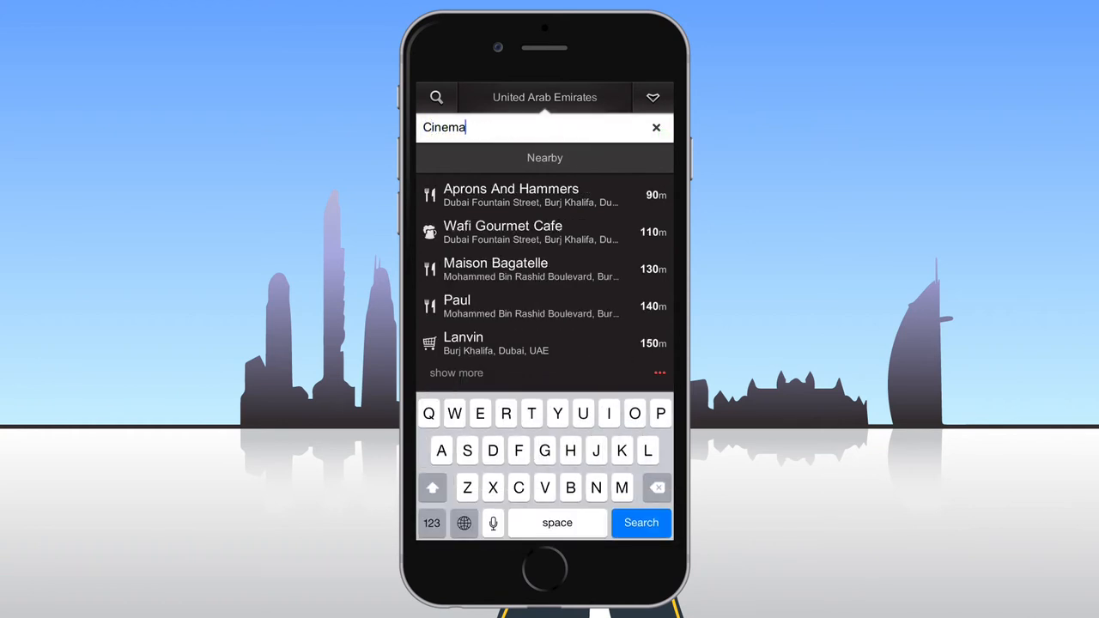
pyautogui.click(642, 522)
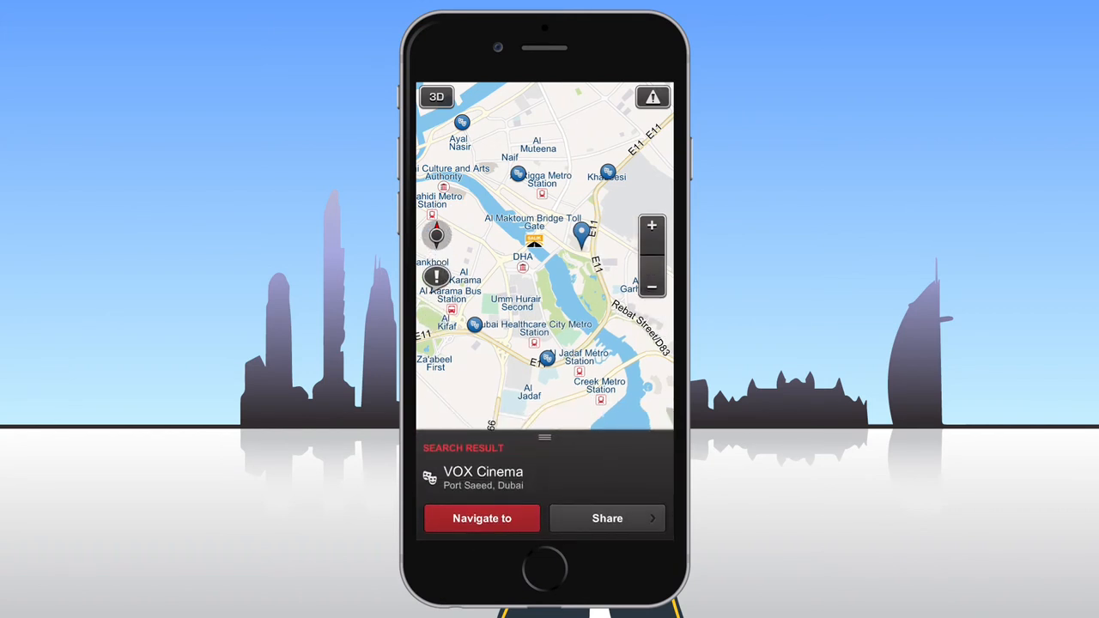
# - Dismiss the VOX Cinema result to return to the Al Jadaf map area
pyautogui.click(544, 477)
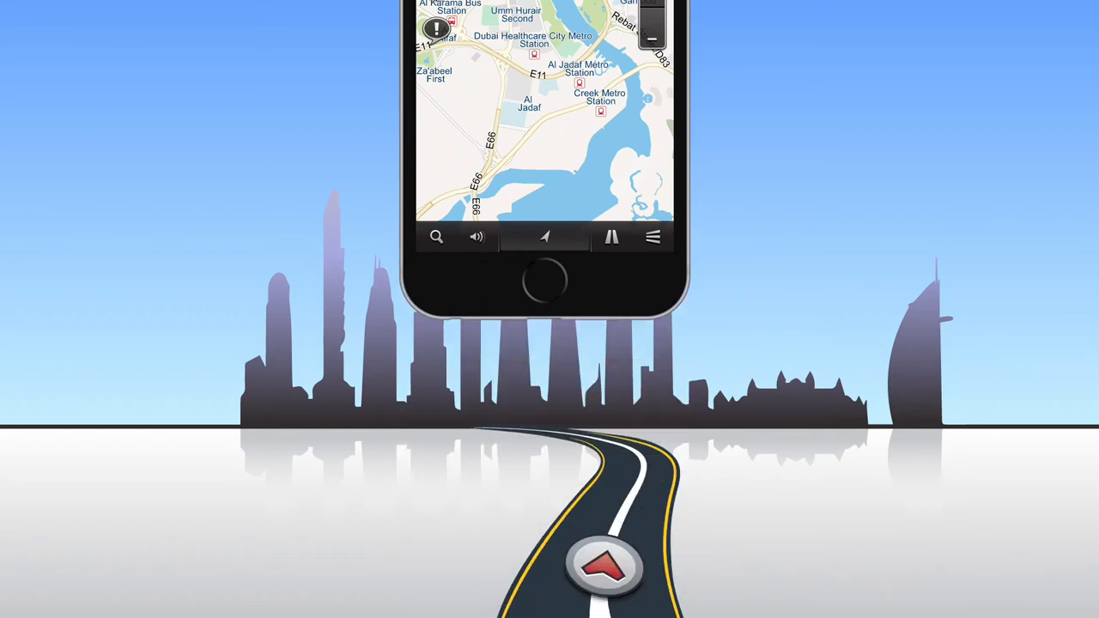
# - Choose Facebook Places Nearby, bringing up the Facebook login prompt
pyautogui.click(436, 237)
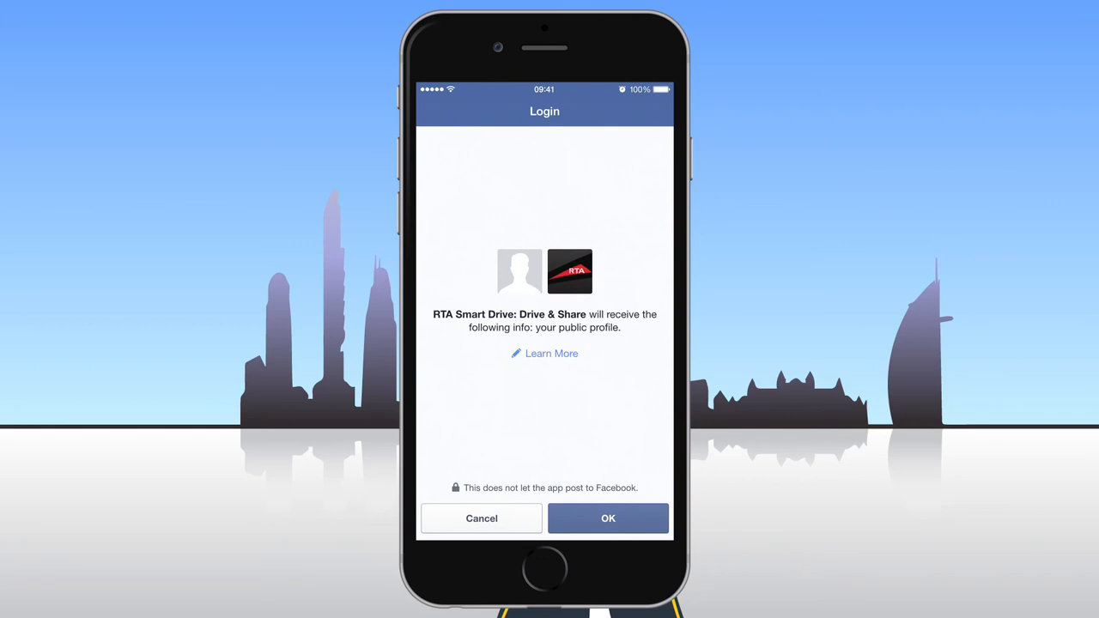
# - Grant Facebook profile access and scroll to the Foursquare sign-in
pyautogui.click(608, 519)
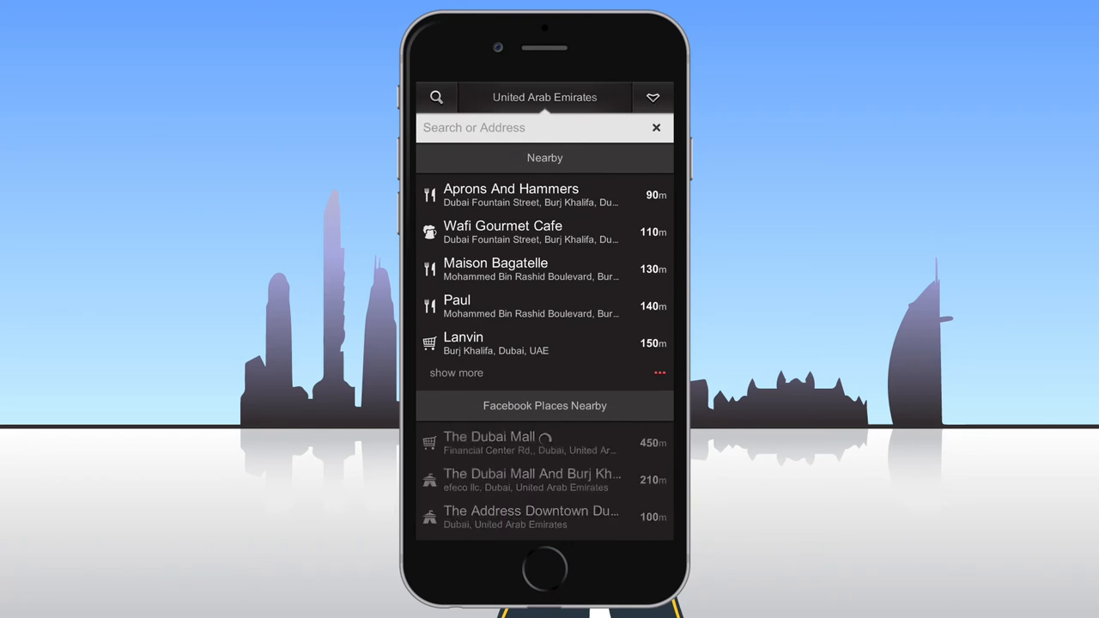
pyautogui.scroll(-3)
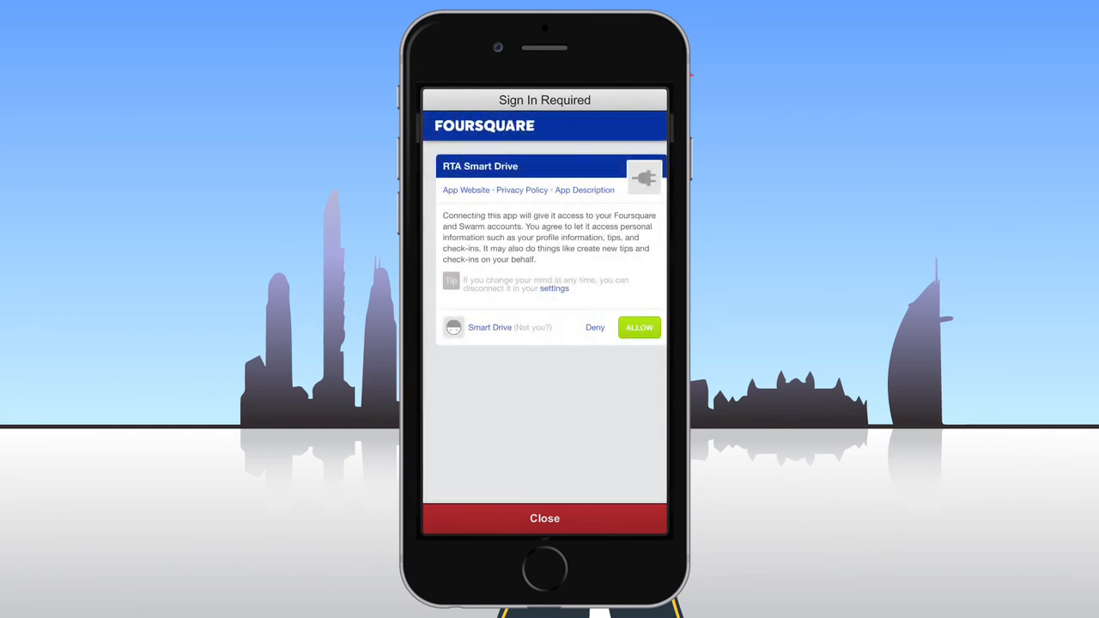
# - Allow the Foursquare connection and scroll to venues like P.F. Chang's and Café Bateel
pyautogui.click(639, 326)
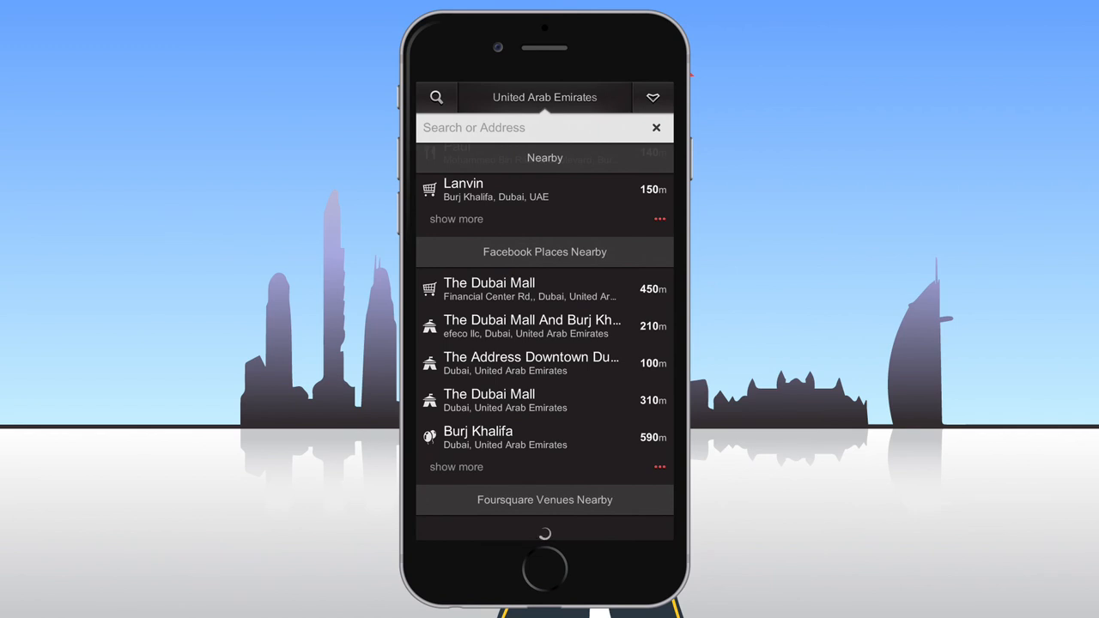
pyautogui.scroll(-3)
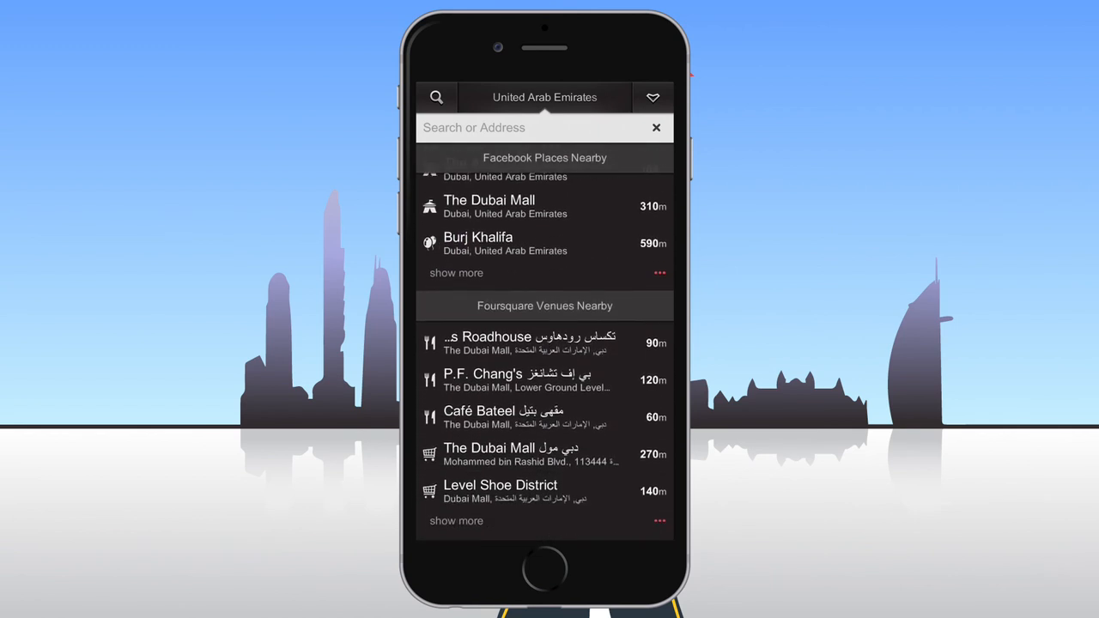